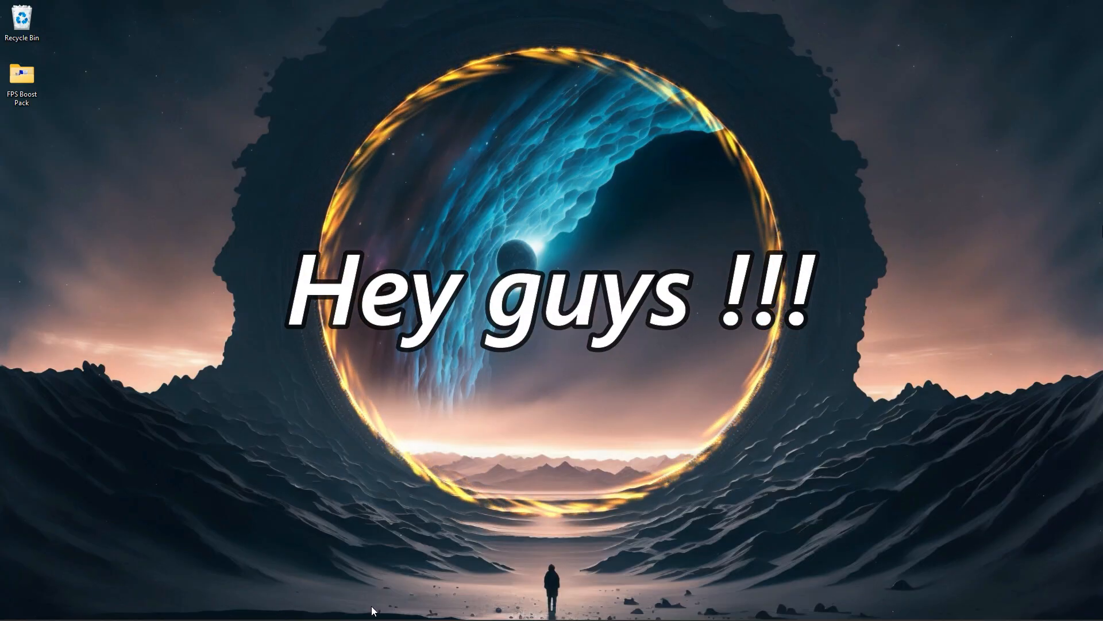
Launch Settings from the Start menu's pinned apps and go to the Gaming section
left_click(369, 607)
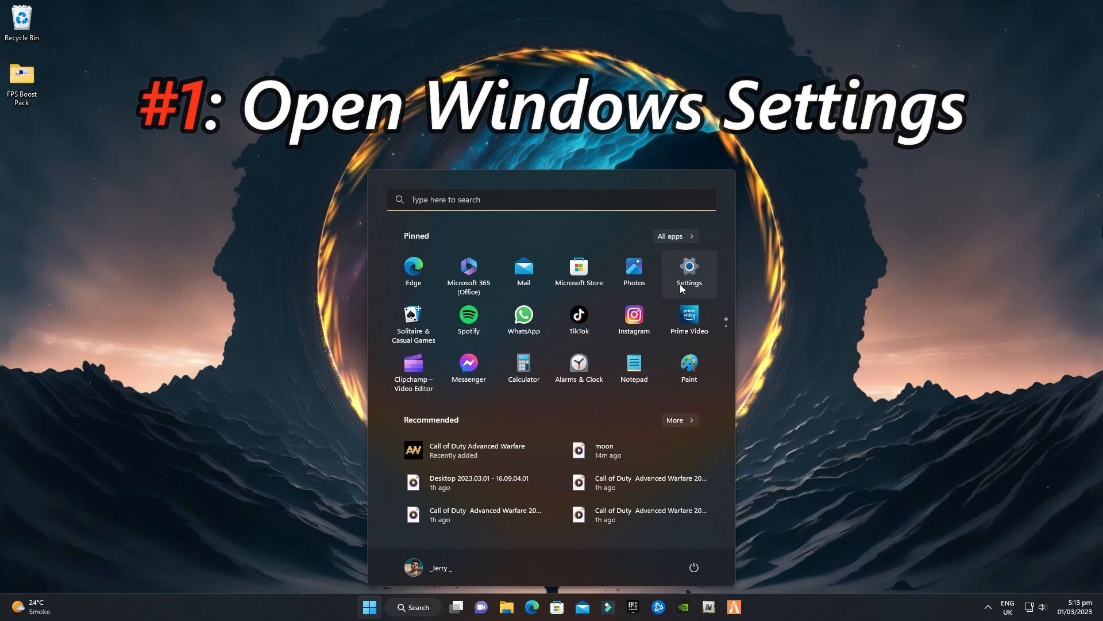
left_click(688, 266)
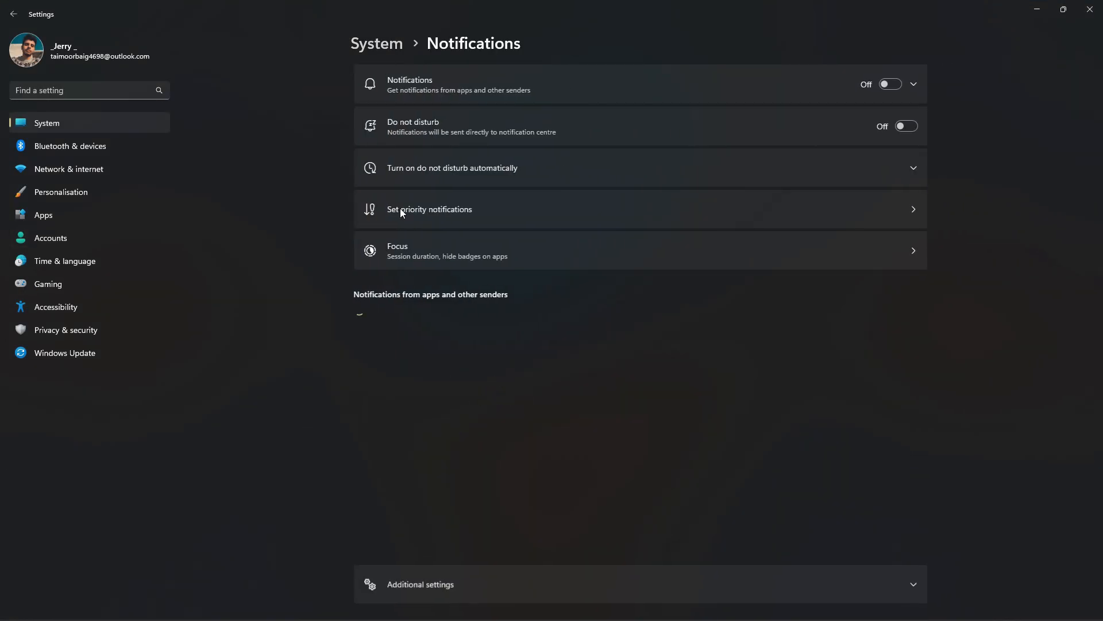
left_click(888, 85)
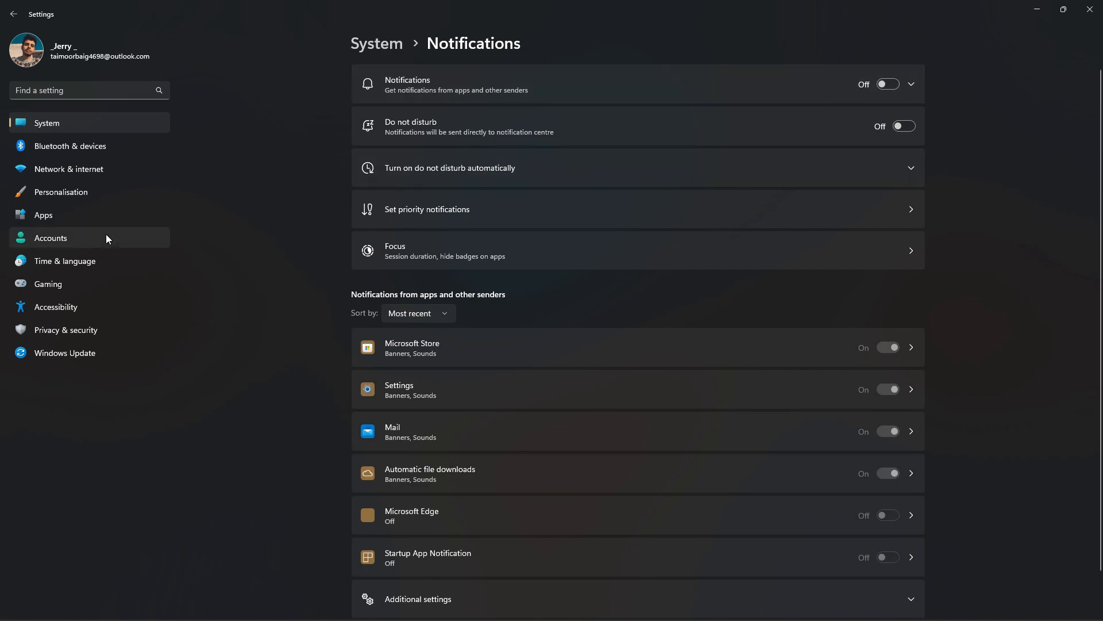
left_click(47, 283)
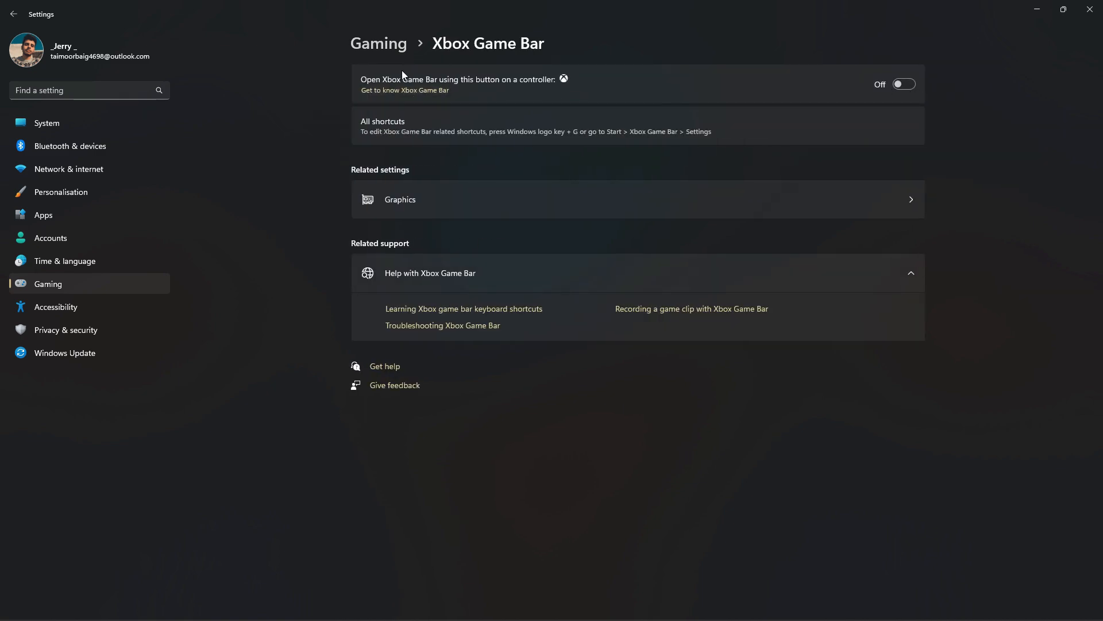
Check that the Game Mode toggle is On, then go to the Graphics per-app preferences page
left_click(13, 14)
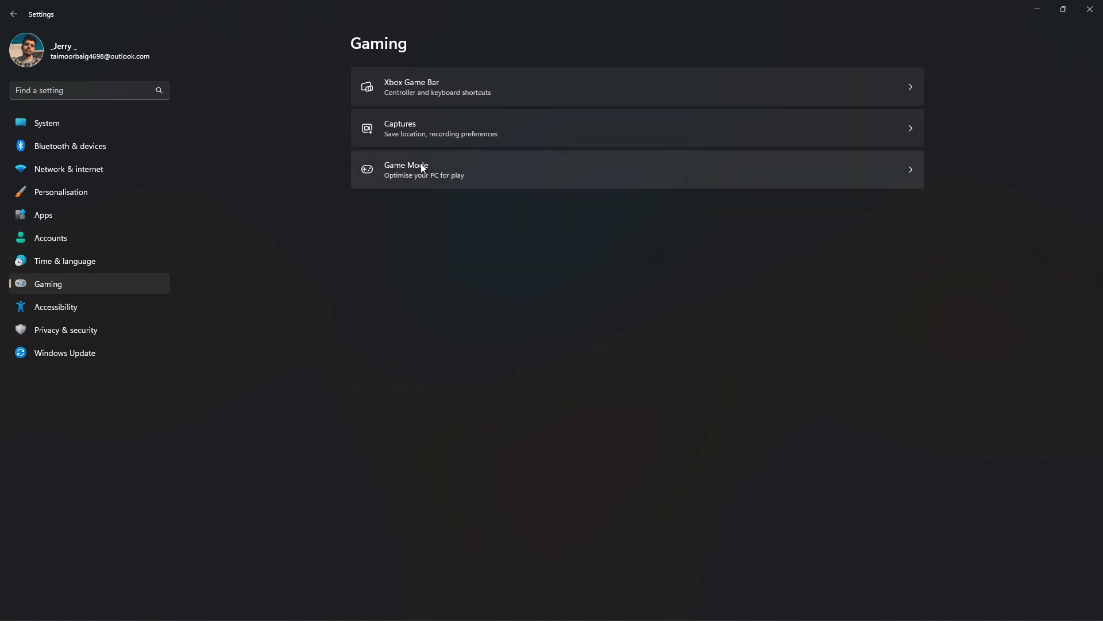
left_click(636, 170)
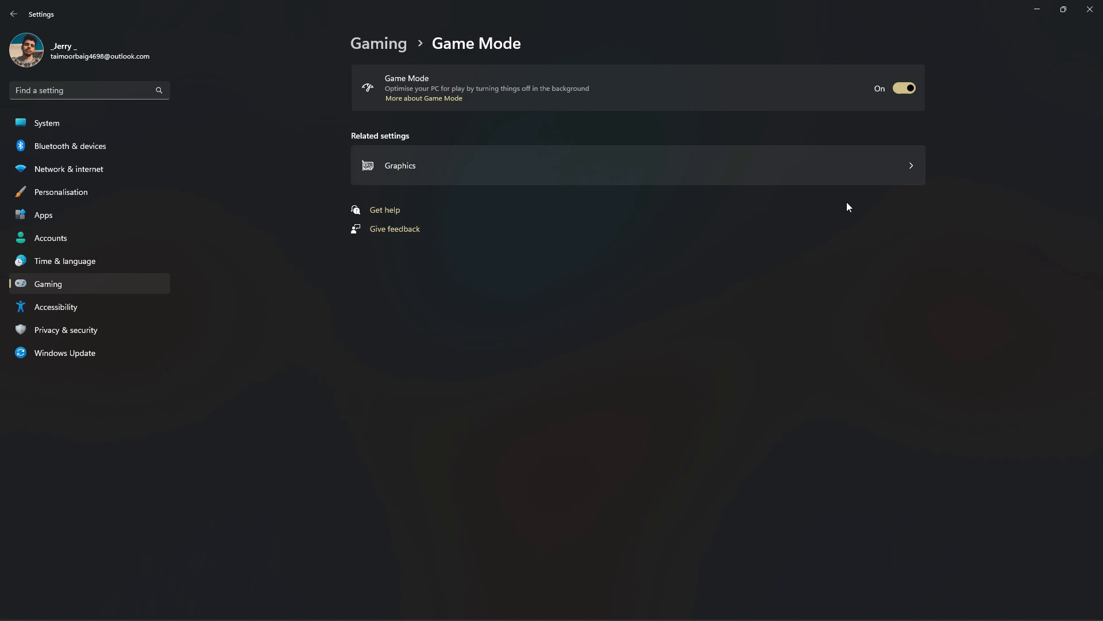
left_click(633, 166)
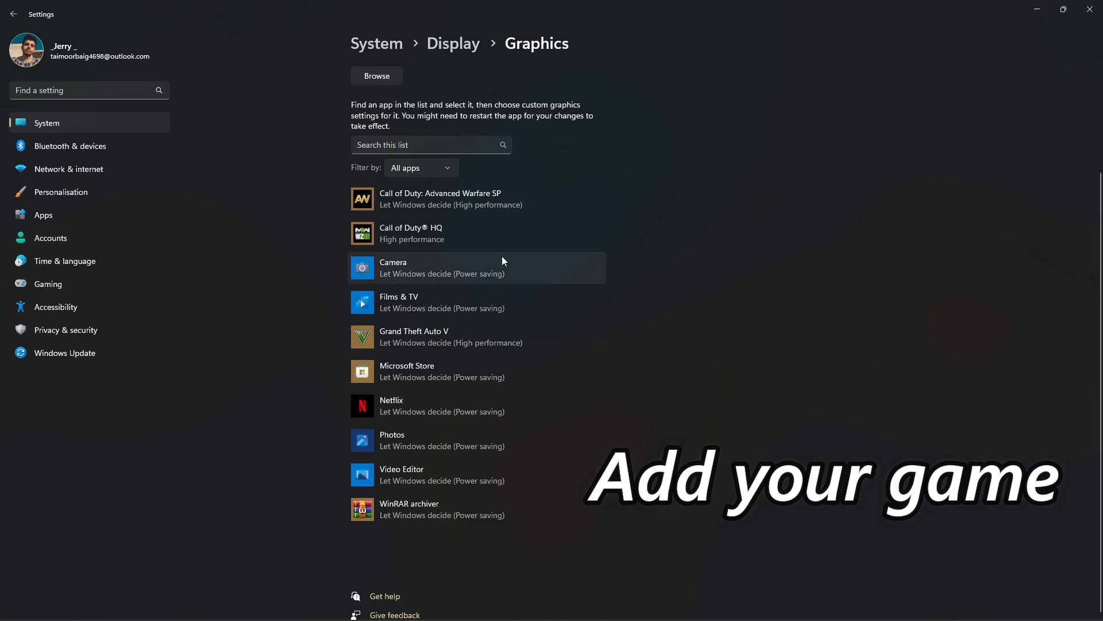
Give Call of Duty: Advanced Warfare SP the High performance graphics preference and save
left_click(451, 200)
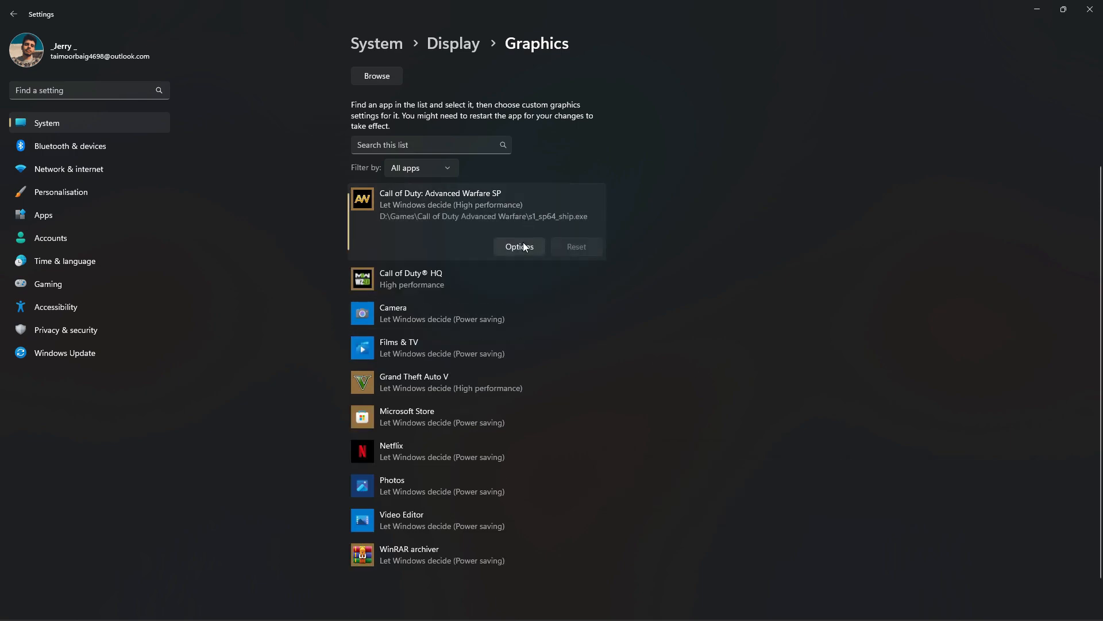
left_click(518, 246)
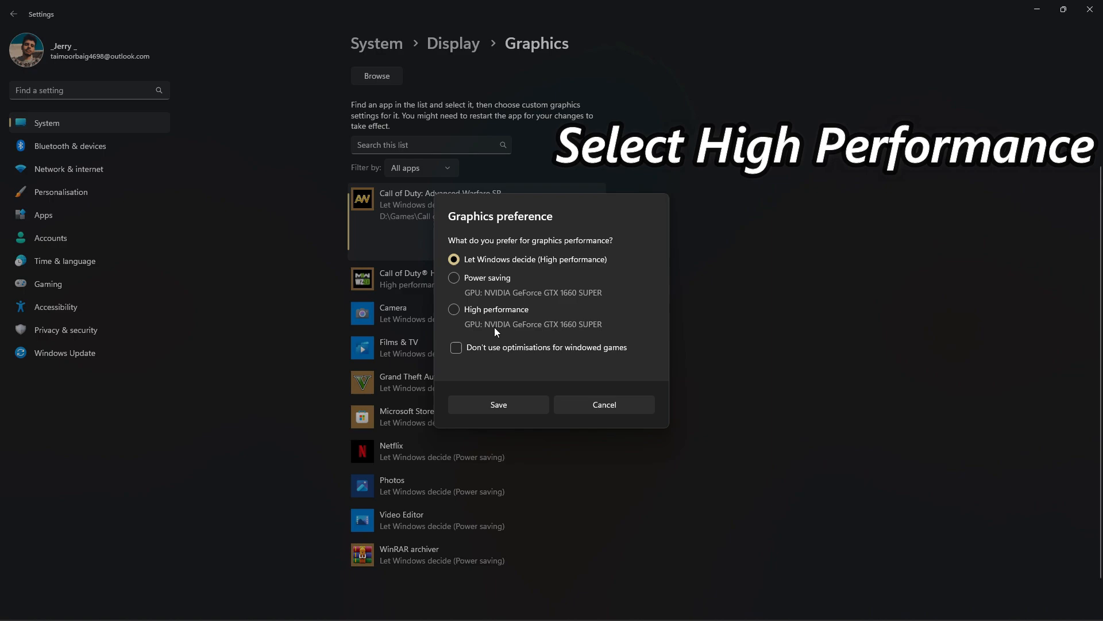
left_click(454, 309)
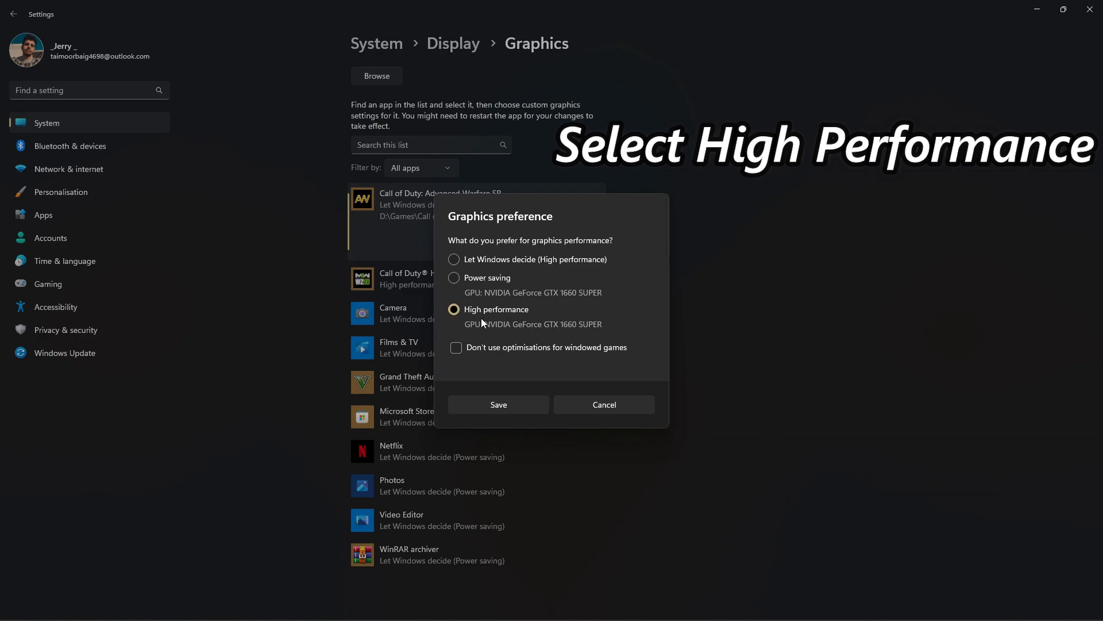
left_click(498, 404)
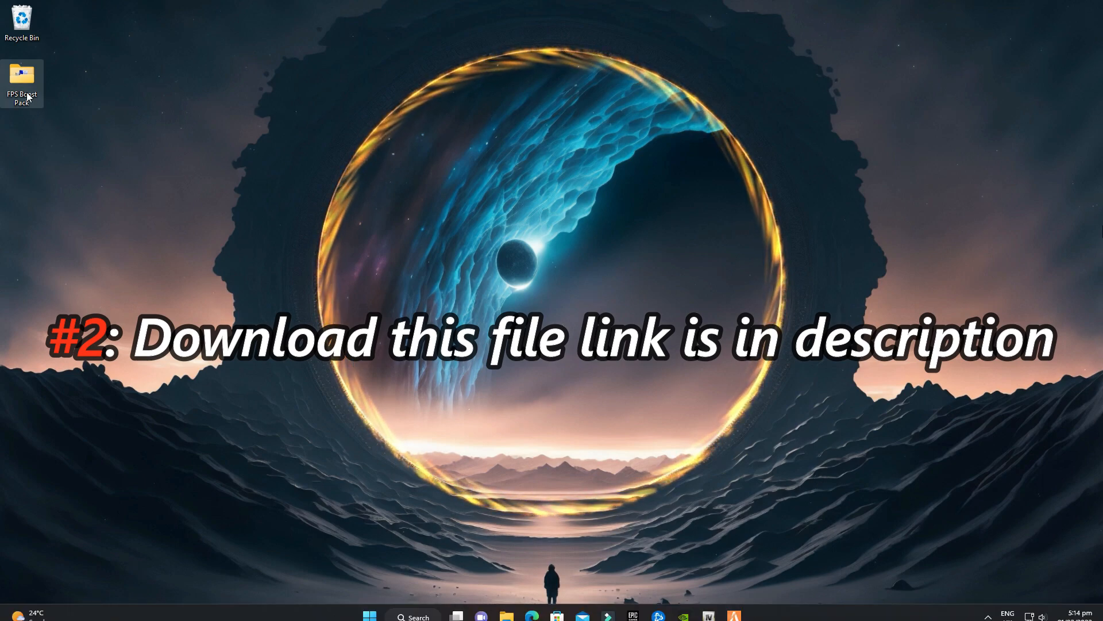
Open FPS Boost Pack, review the '1 Windows Settings Best (Registry)' .reg files, then go back
left_click_drag(21, 74, 283, 137)
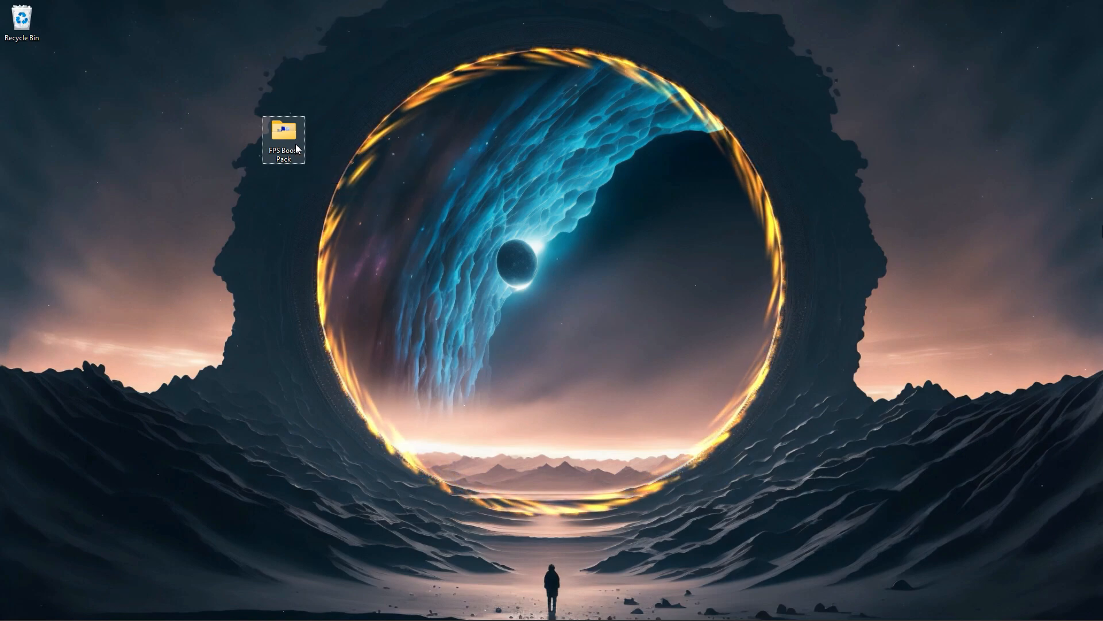
double_click(284, 134)
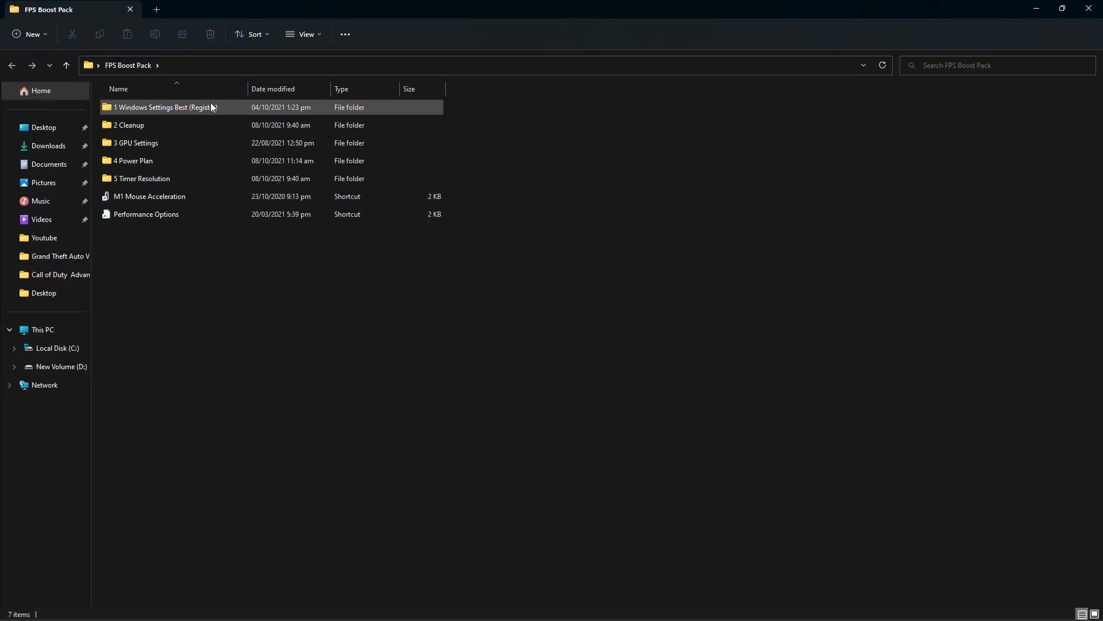
double_click(169, 107)
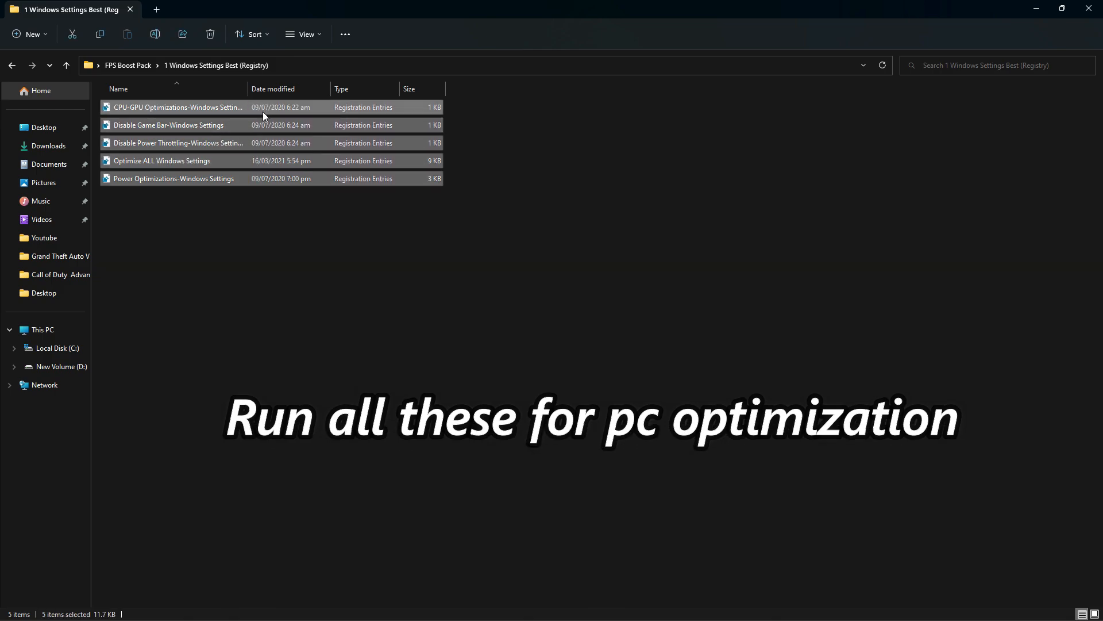
left_click(66, 65)
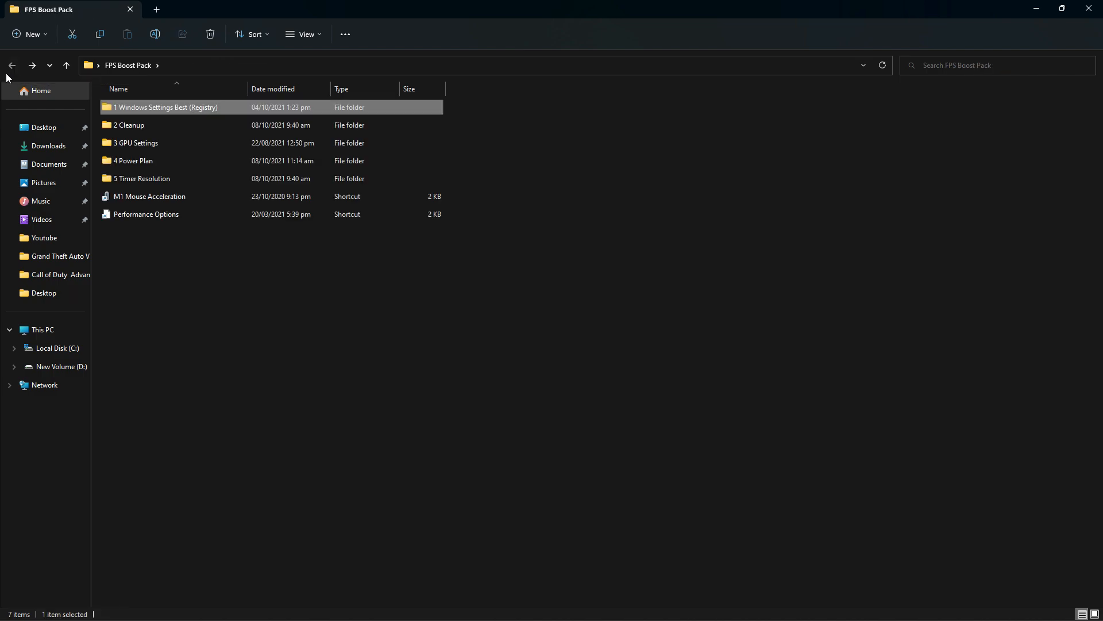
In '2 Cleanup', run the delete-temporary-files and delete-Windows-Update-caches scripts, then close the console
double_click(129, 125)
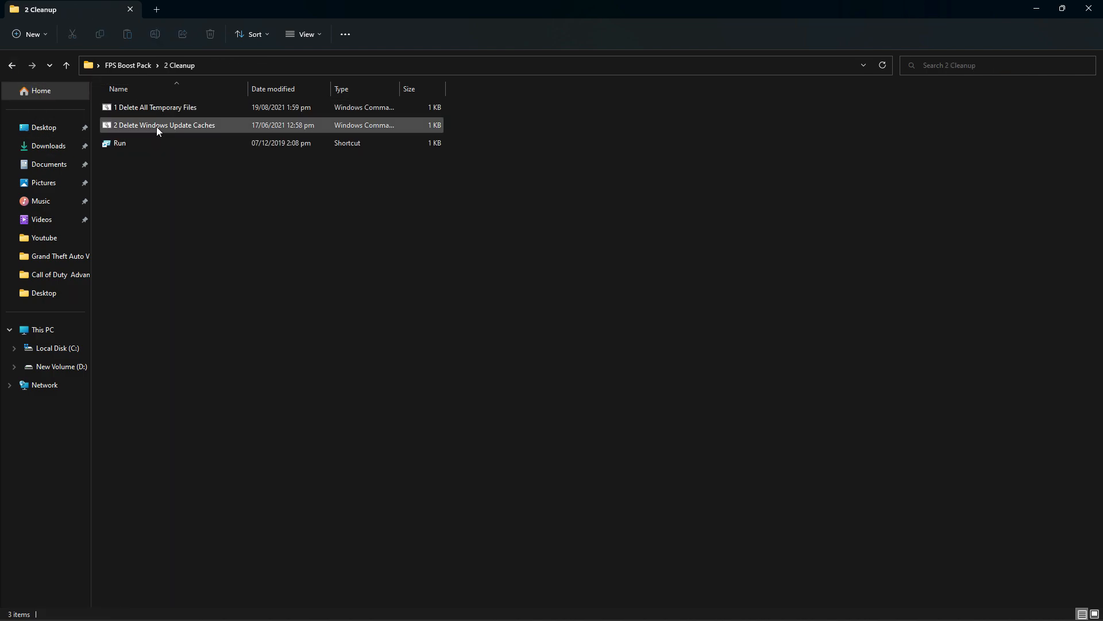
double_click(163, 124)
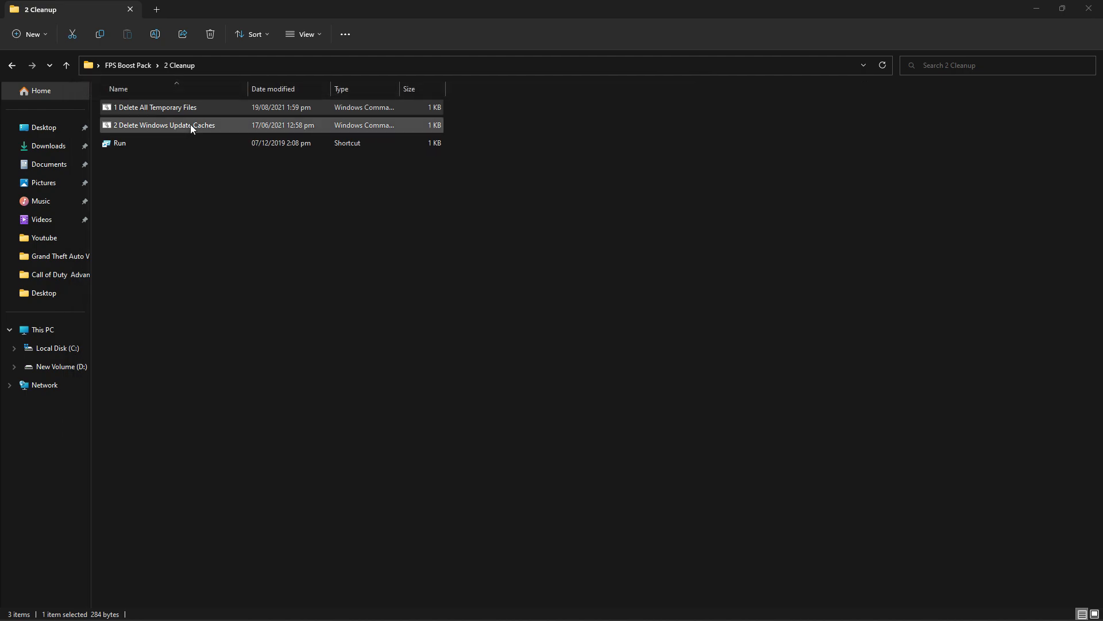
double_click(165, 125)
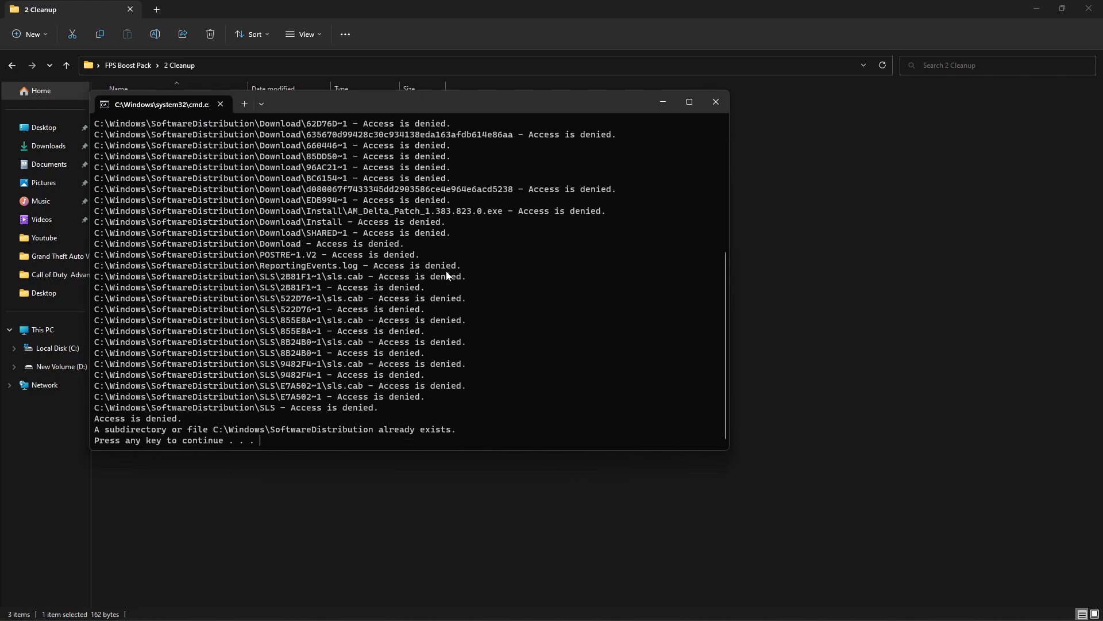
key("enter")
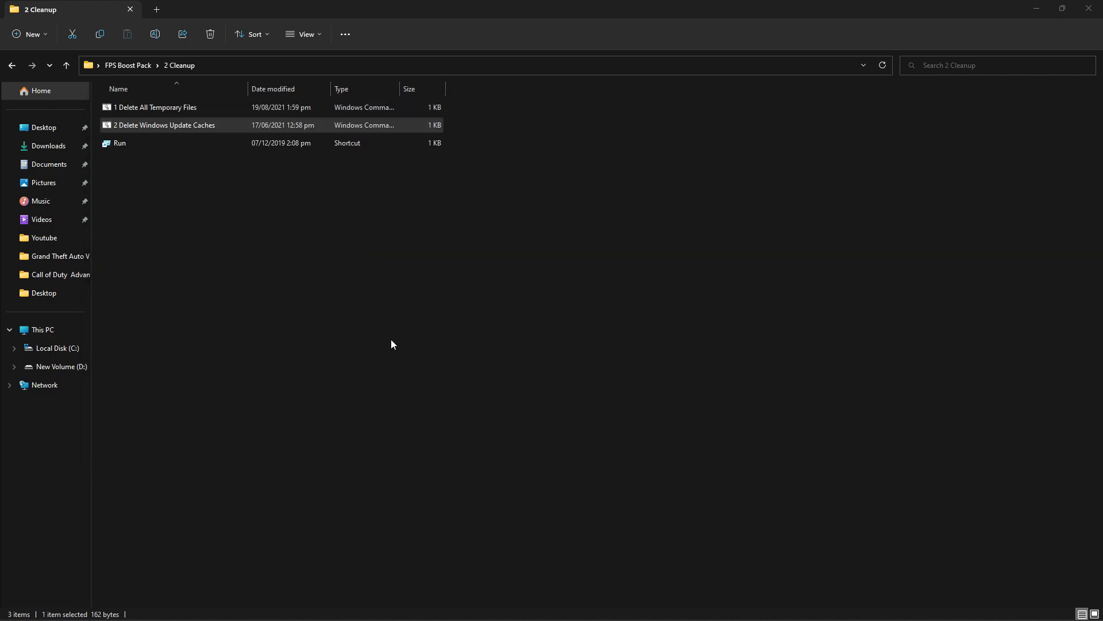
Use the Run shortcut to reach the %temp% folder and select all its files for deletion
double_click(119, 143)
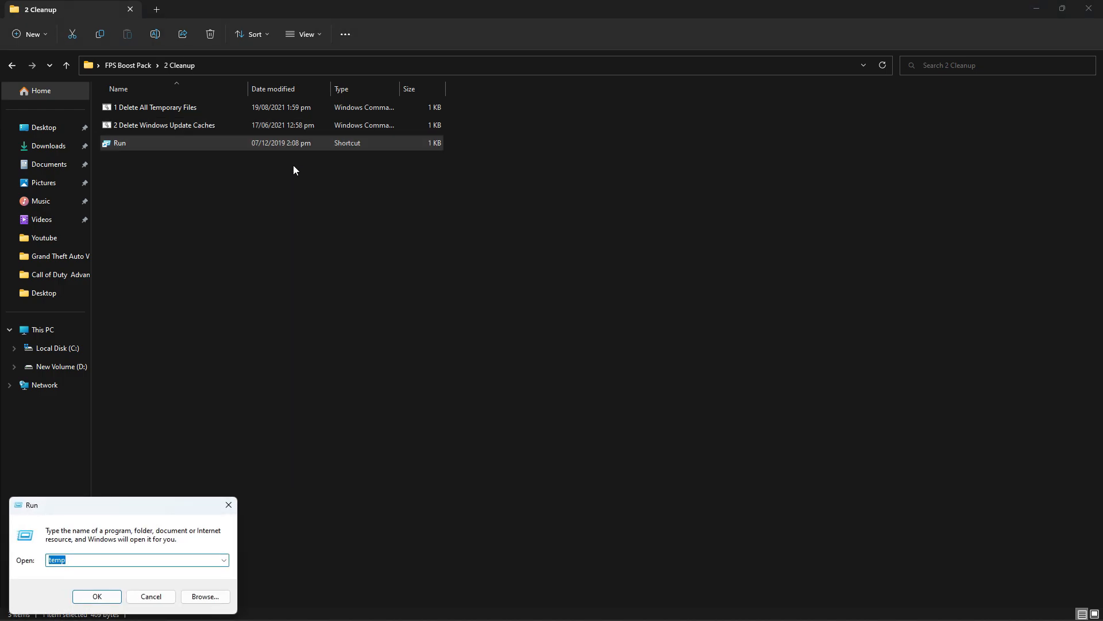
type("pre")
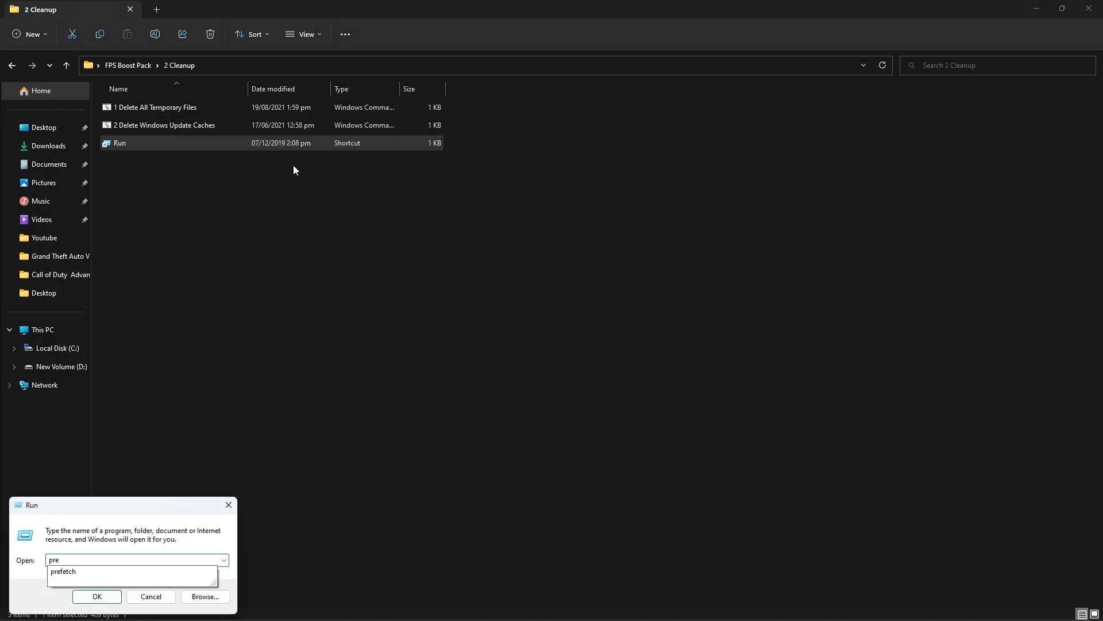
left_click(97, 596)
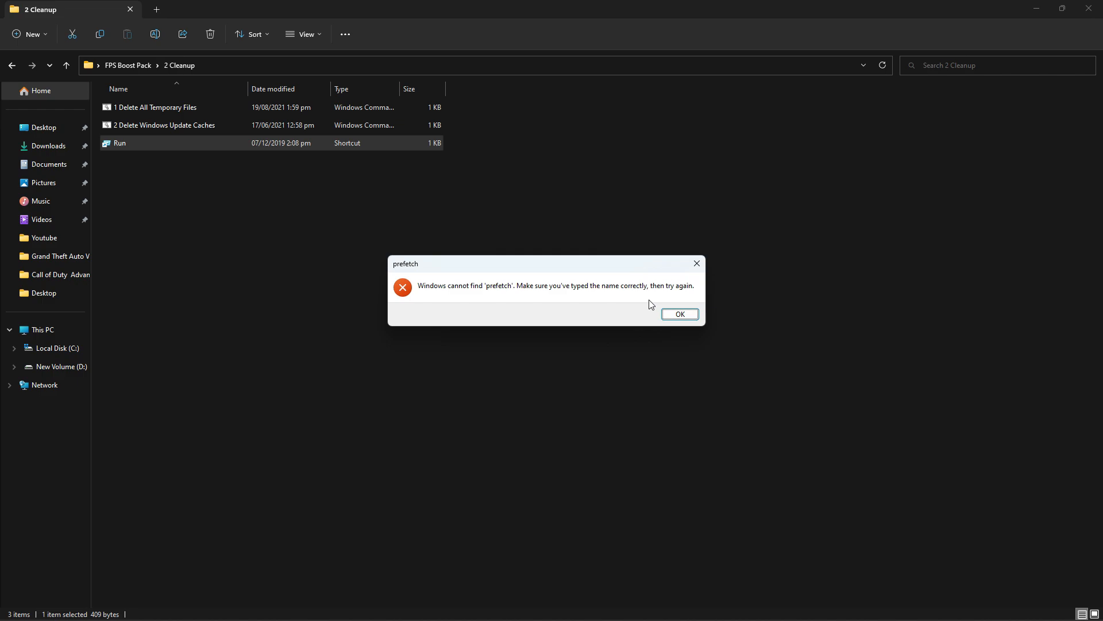
left_click(679, 314)
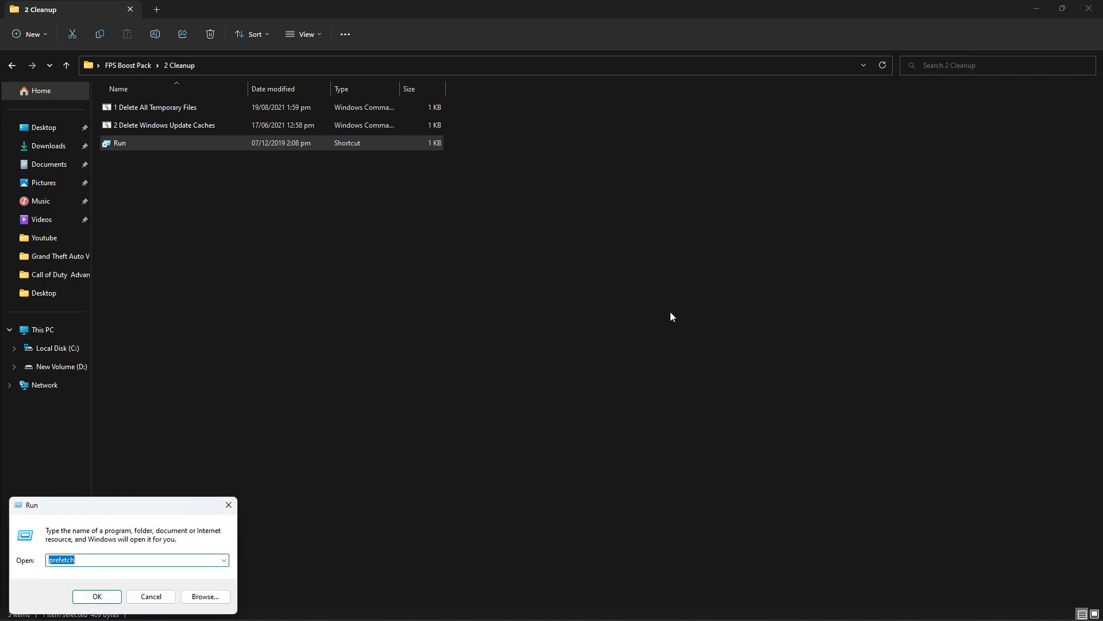
type("%")
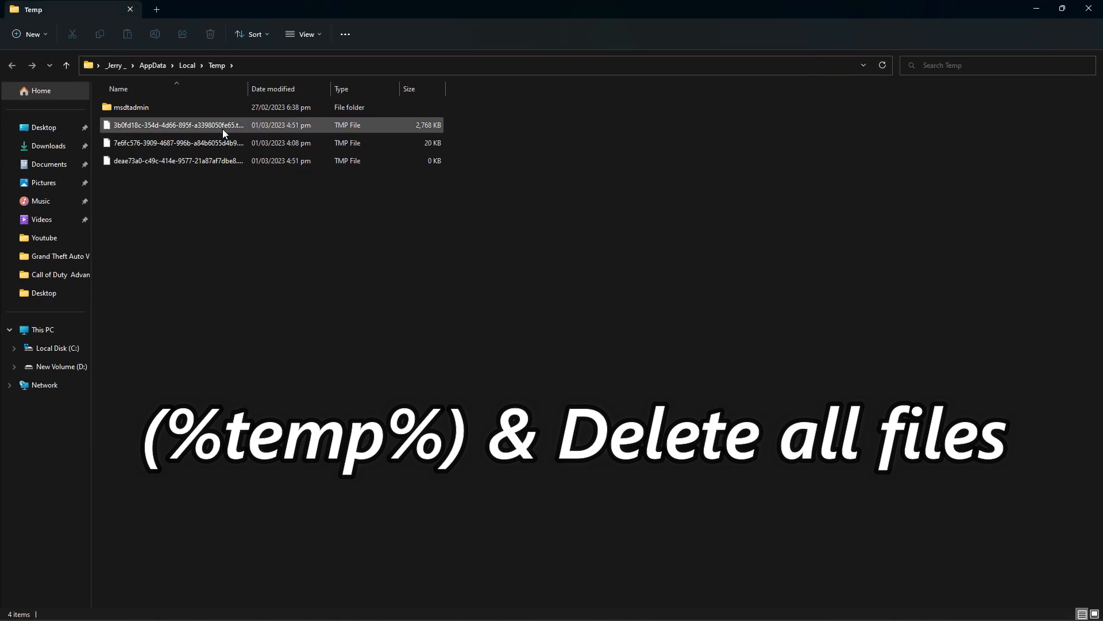
key("ctrl+a")
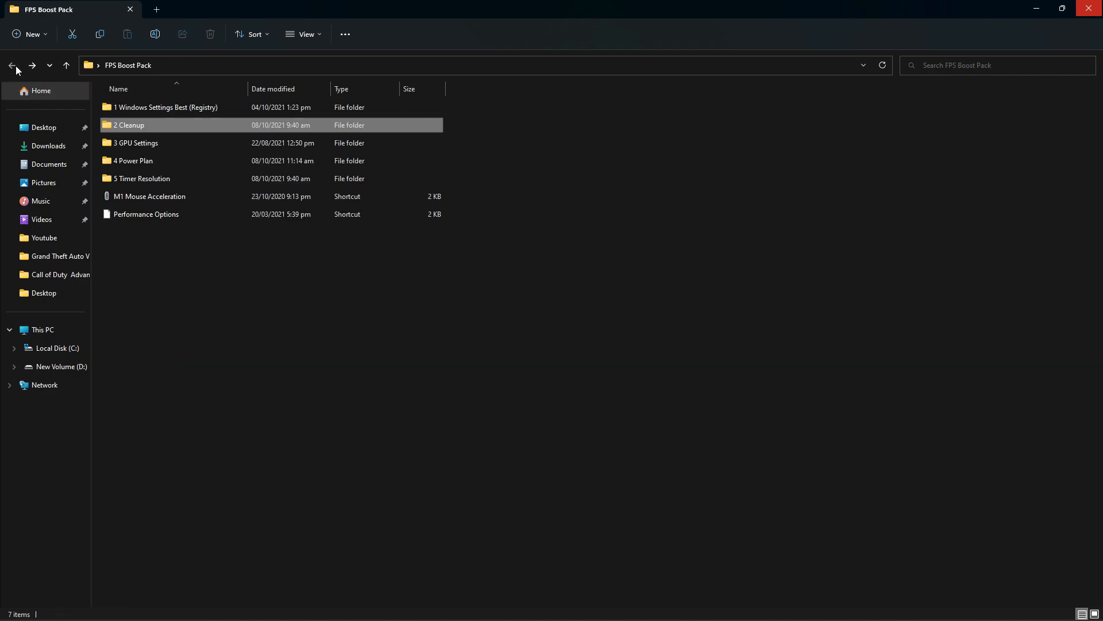
double_click(136, 143)
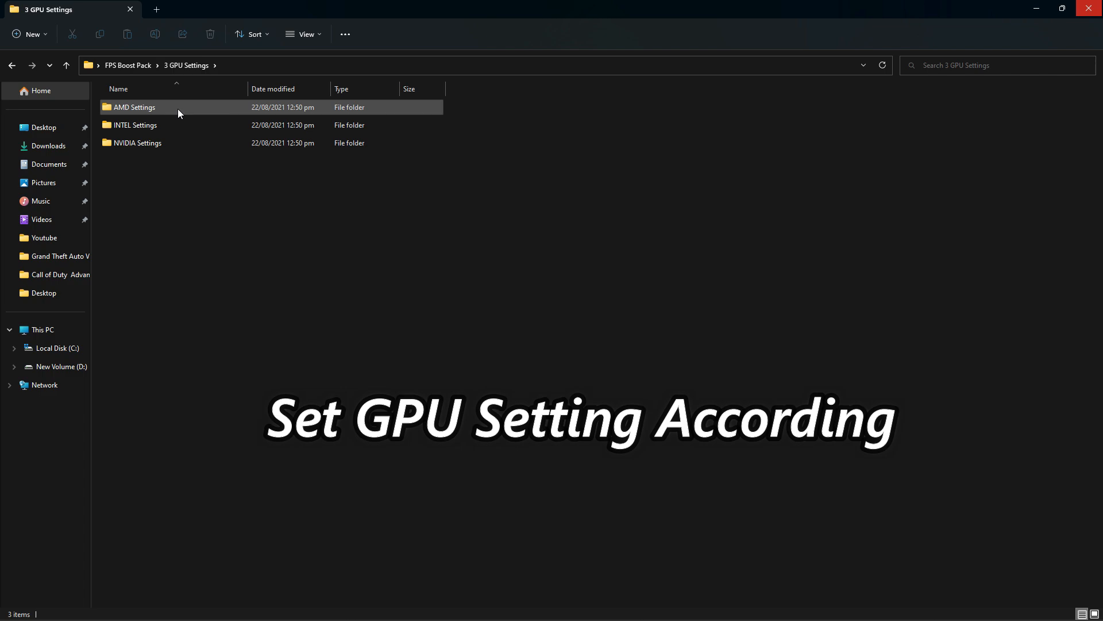
double_click(134, 107)
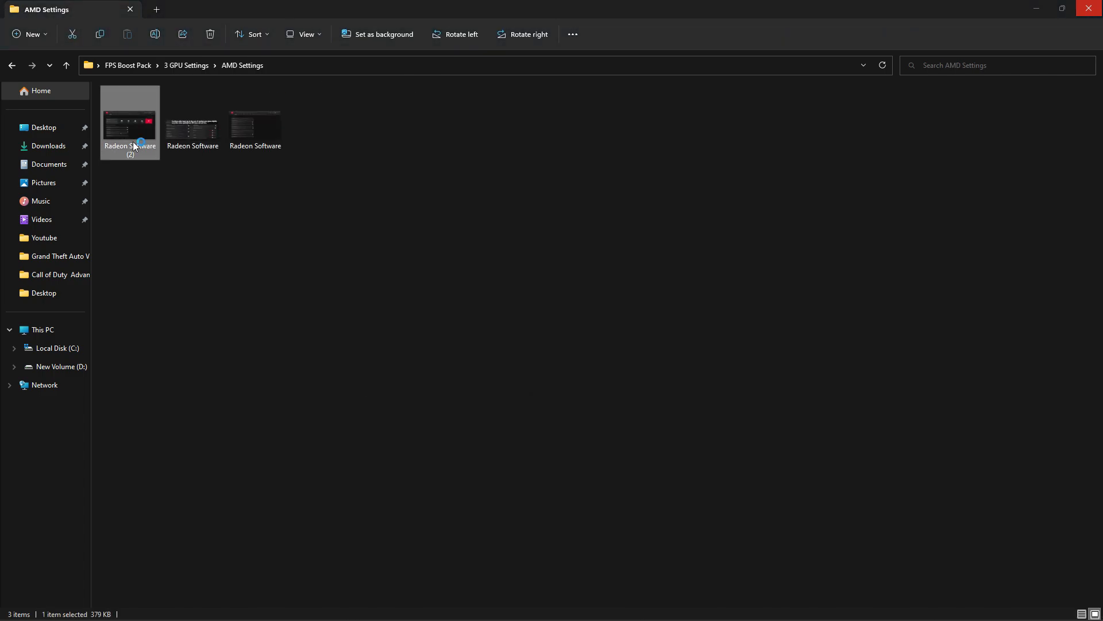
double_click(130, 121)
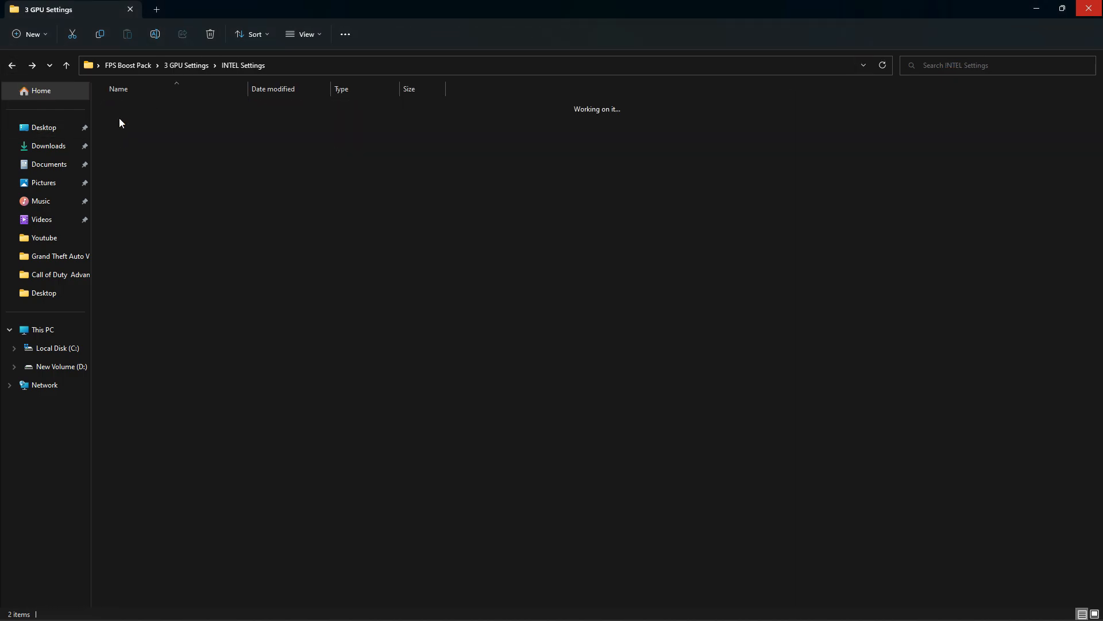
left_click(129, 113)
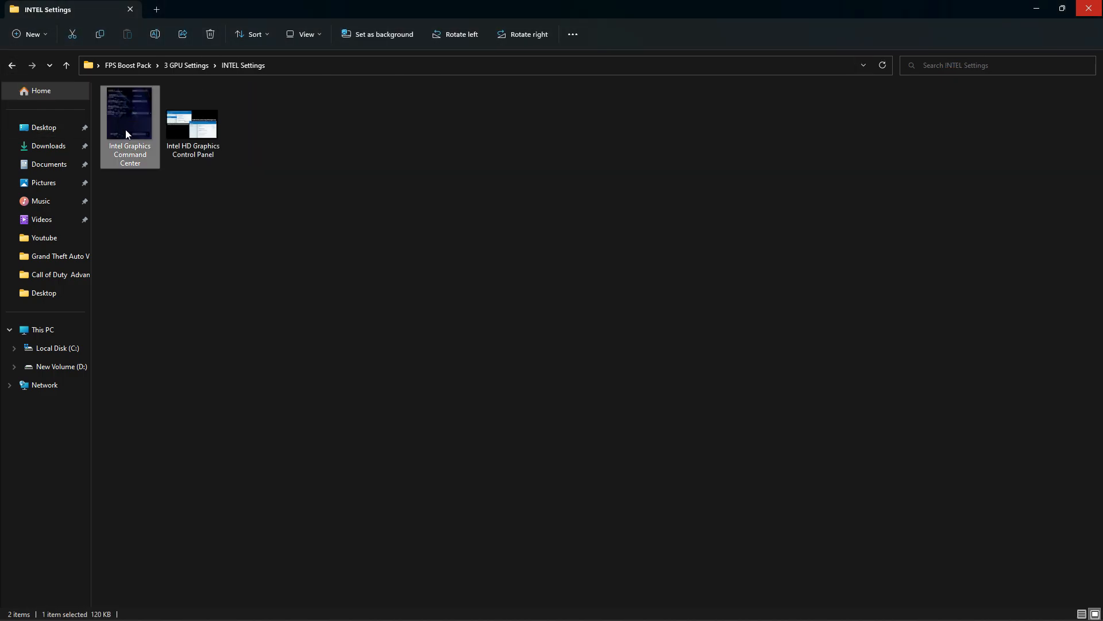
double_click(129, 112)
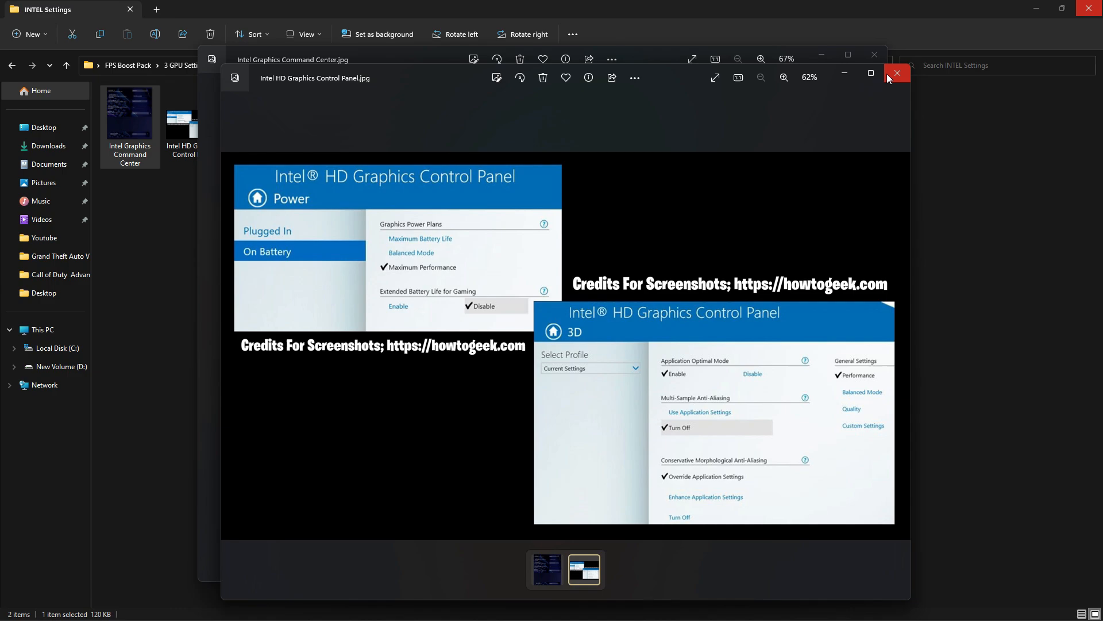
left_click(898, 73)
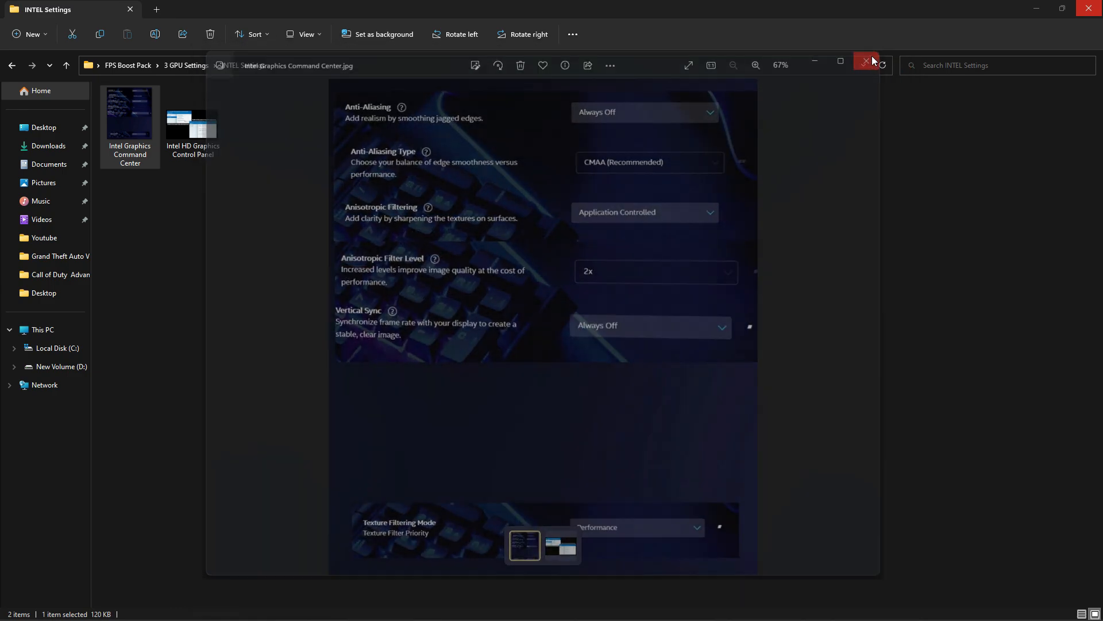
left_click(868, 60)
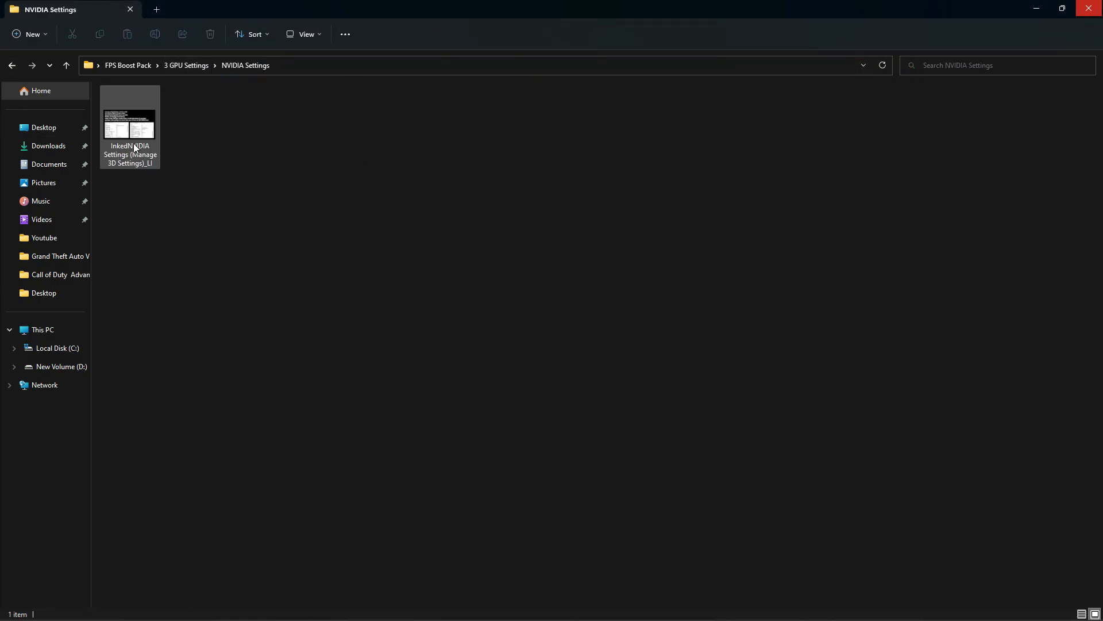
double_click(130, 125)
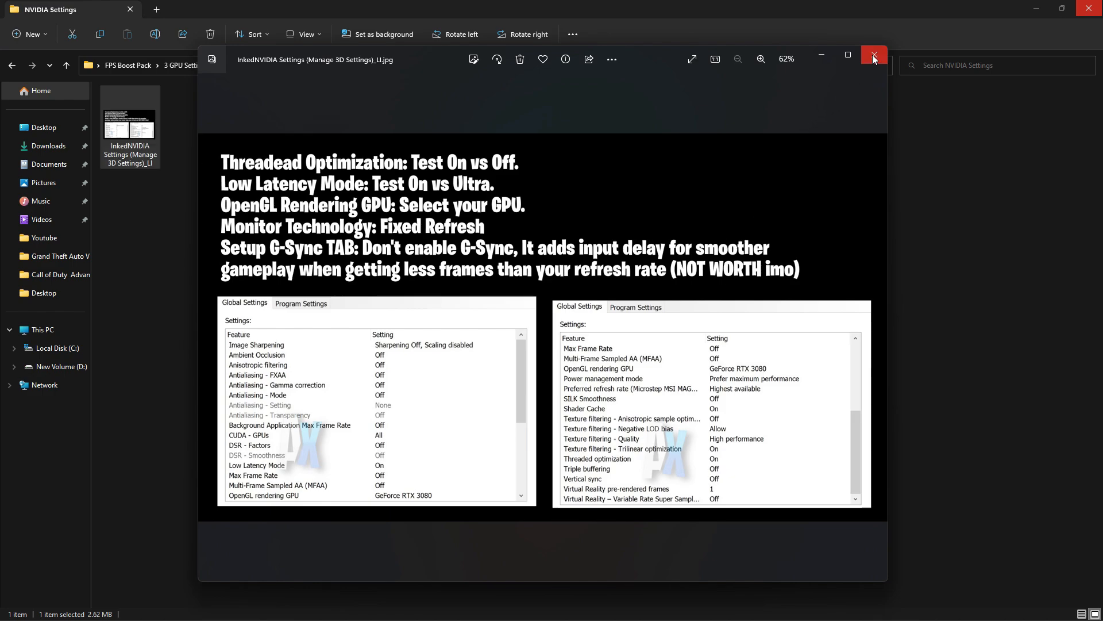
left_click(874, 59)
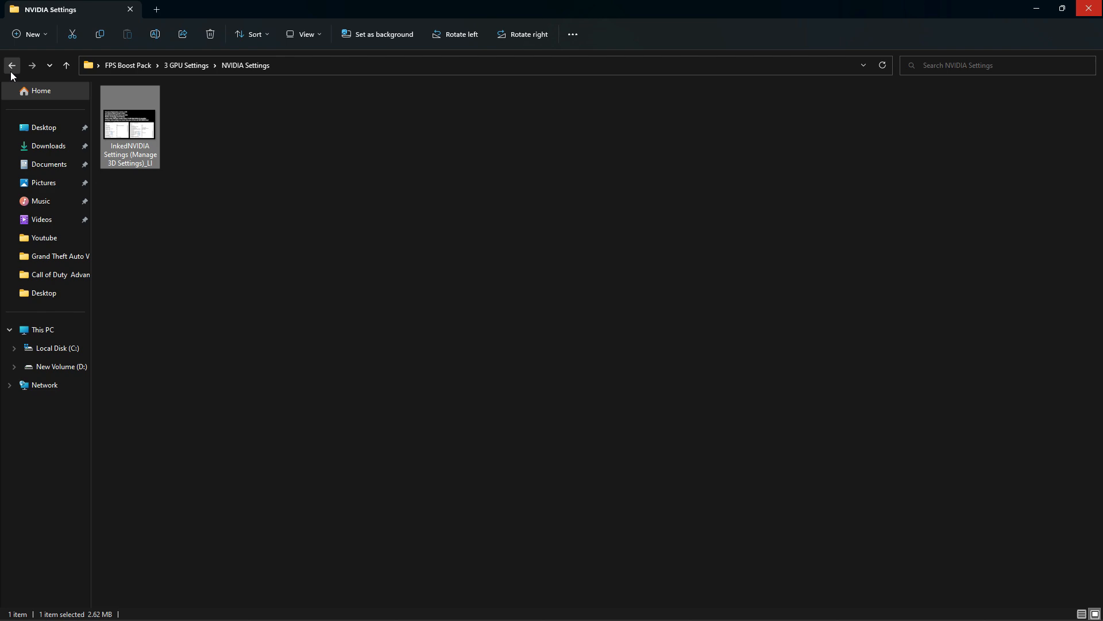
left_click(12, 66)
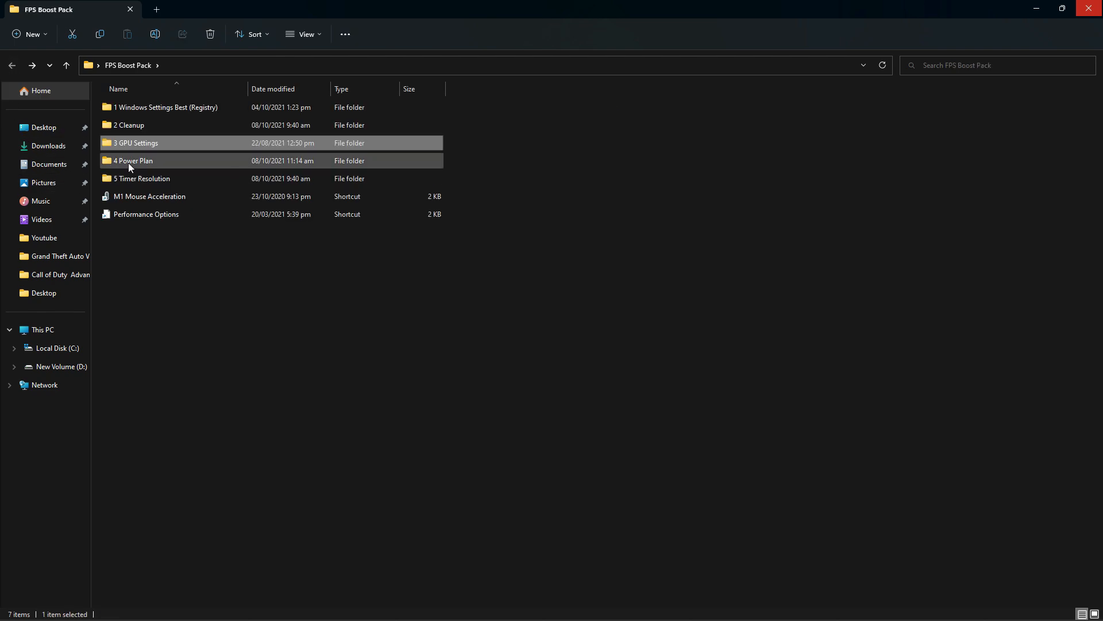
View the powercfg duplicatescheme command in '4 Power Plan' CMD Command.txt, then close Notepad
double_click(133, 161)
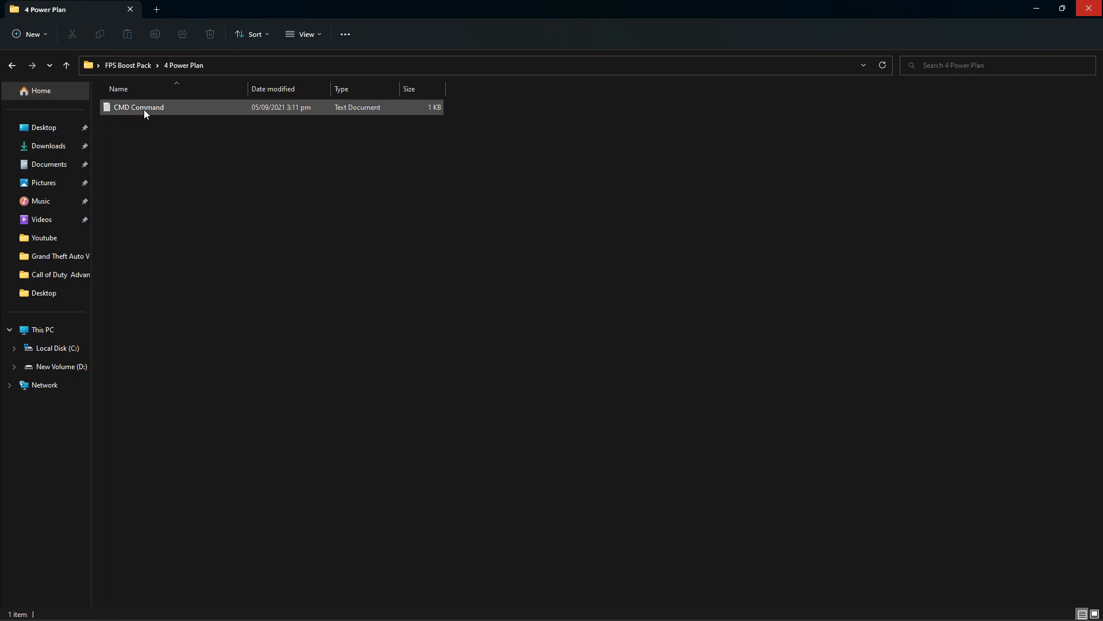
double_click(138, 107)
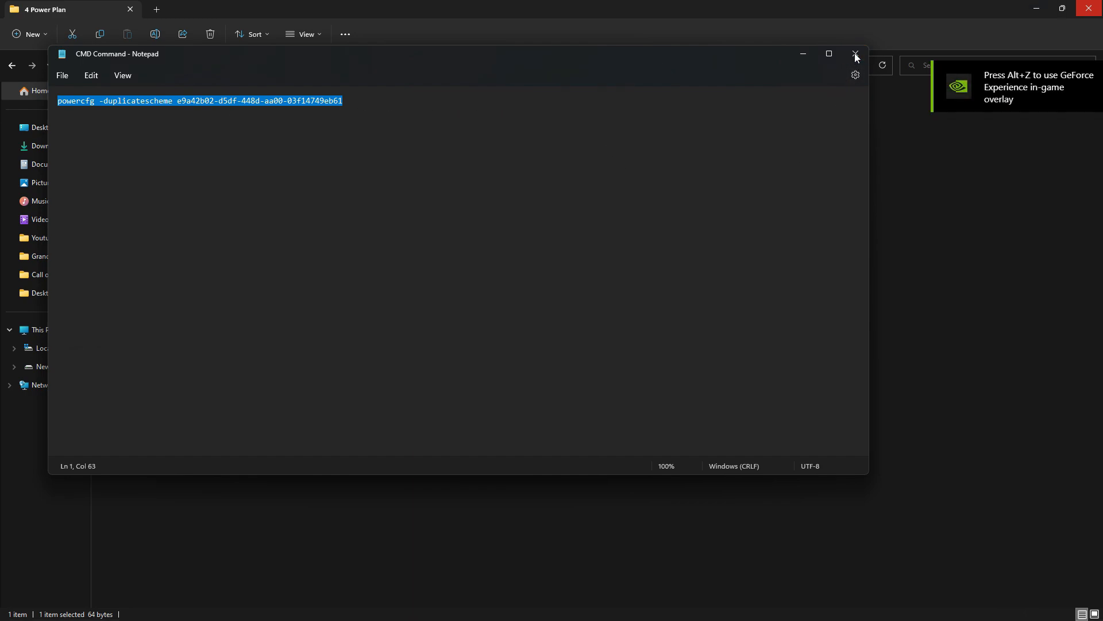
left_click(855, 53)
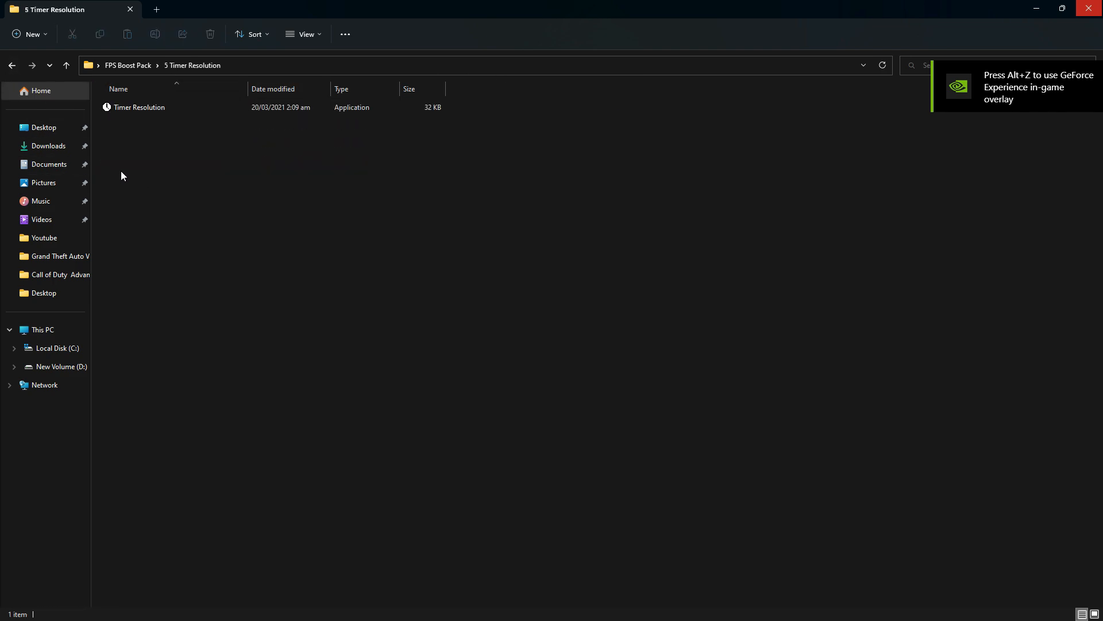
Launch Timer Resolution.exe, set maximum 0.5 ms, restore default, and close the tool
left_click(140, 107)
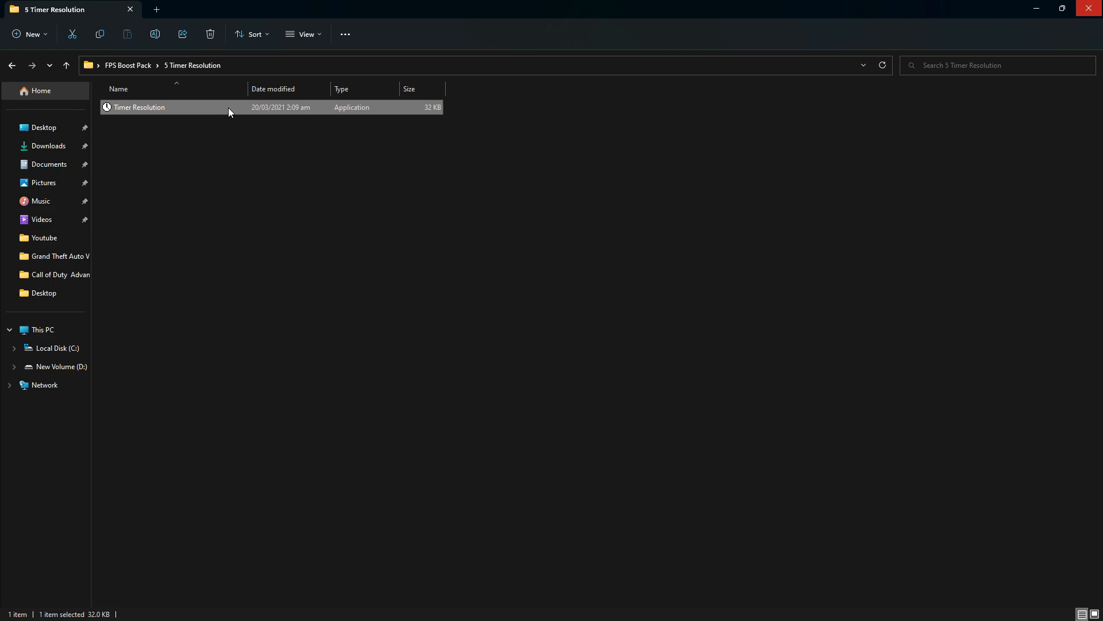
double_click(139, 107)
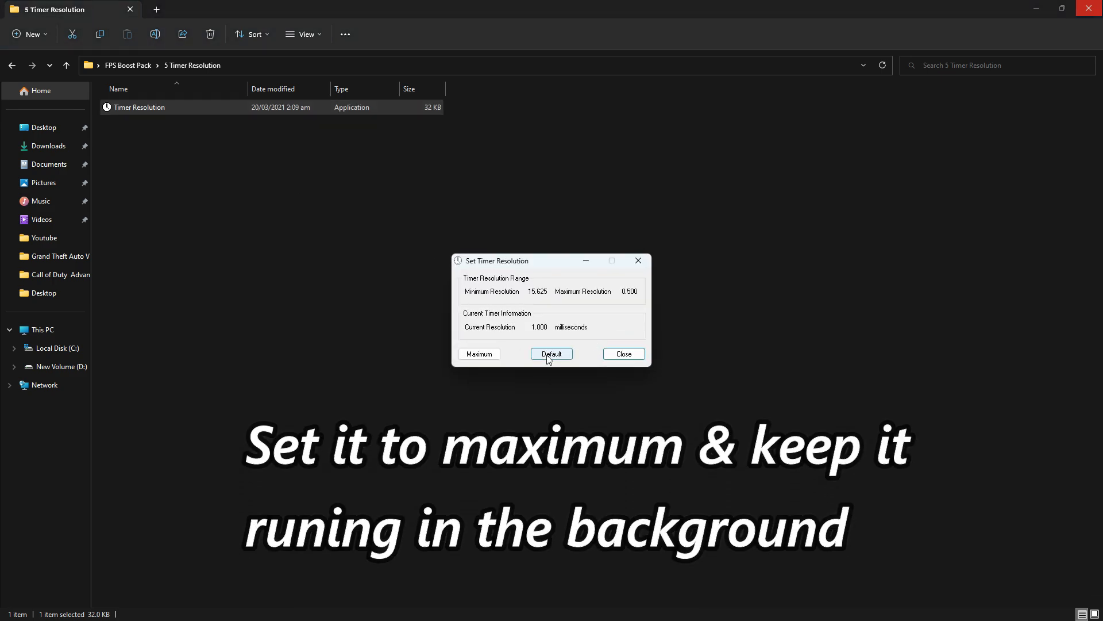
left_click(479, 353)
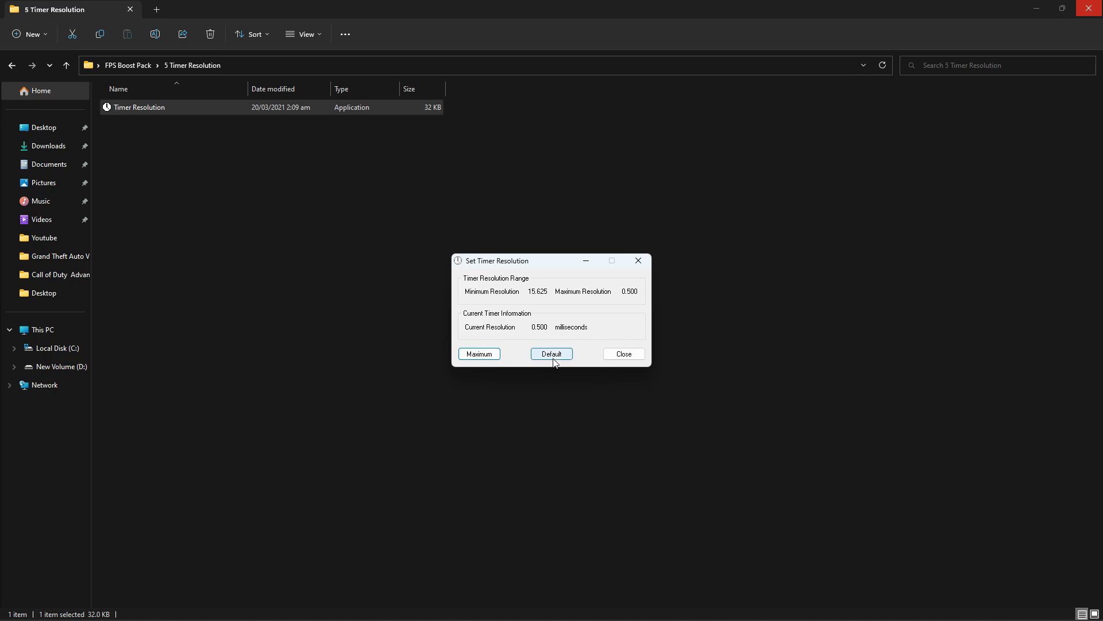
left_click(551, 354)
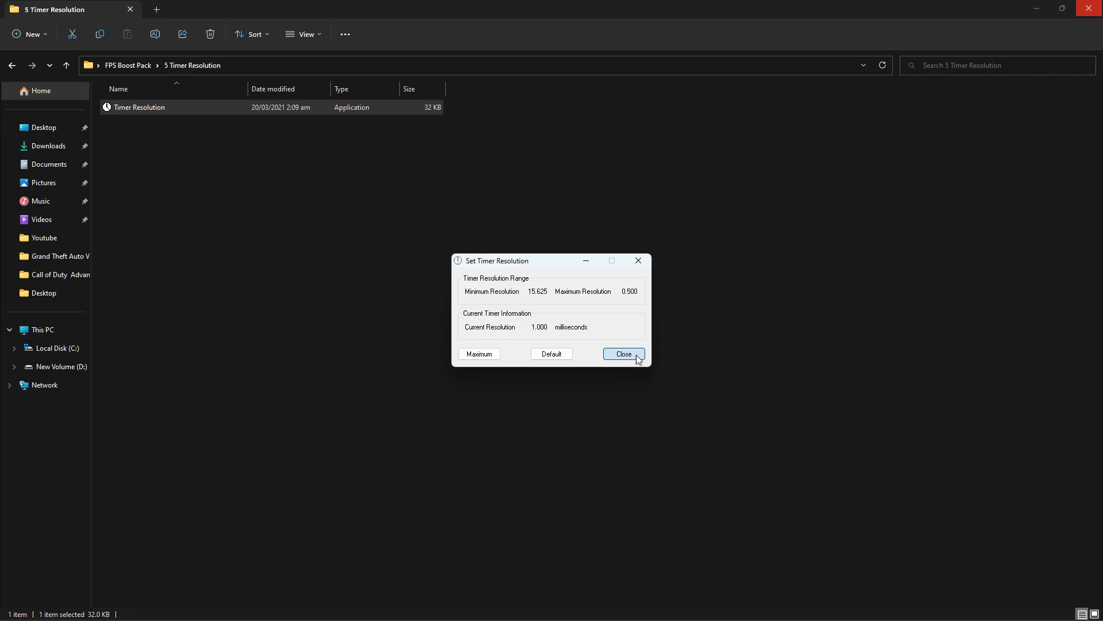
left_click(622, 354)
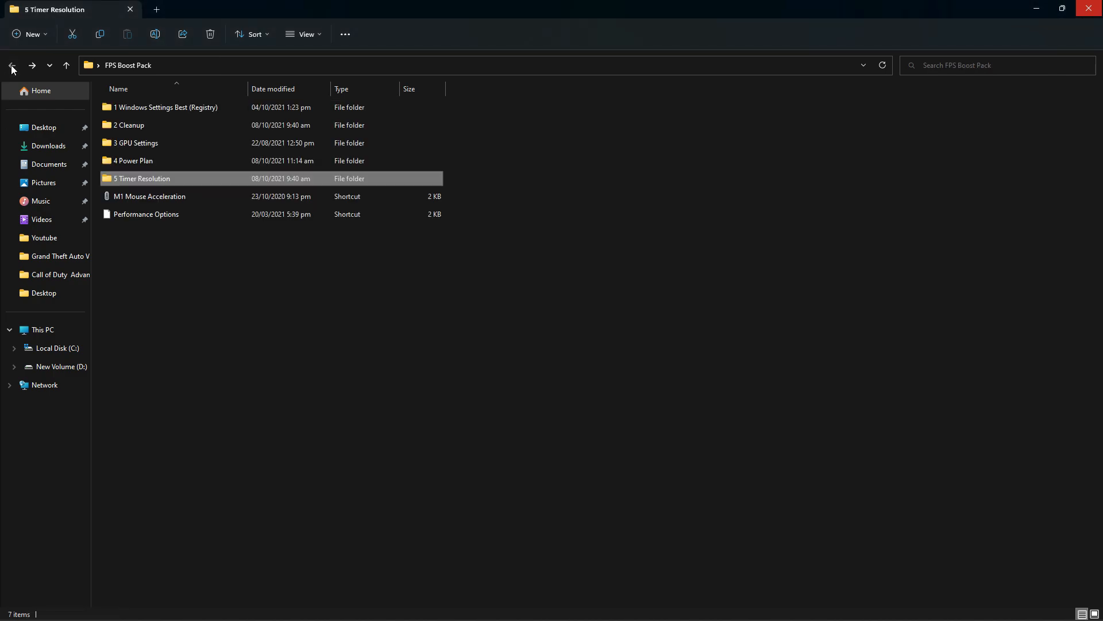
Open Mouse Properties from the M1 Mouse Acceleration shortcut and drag the pointer speed slider
double_click(150, 195)
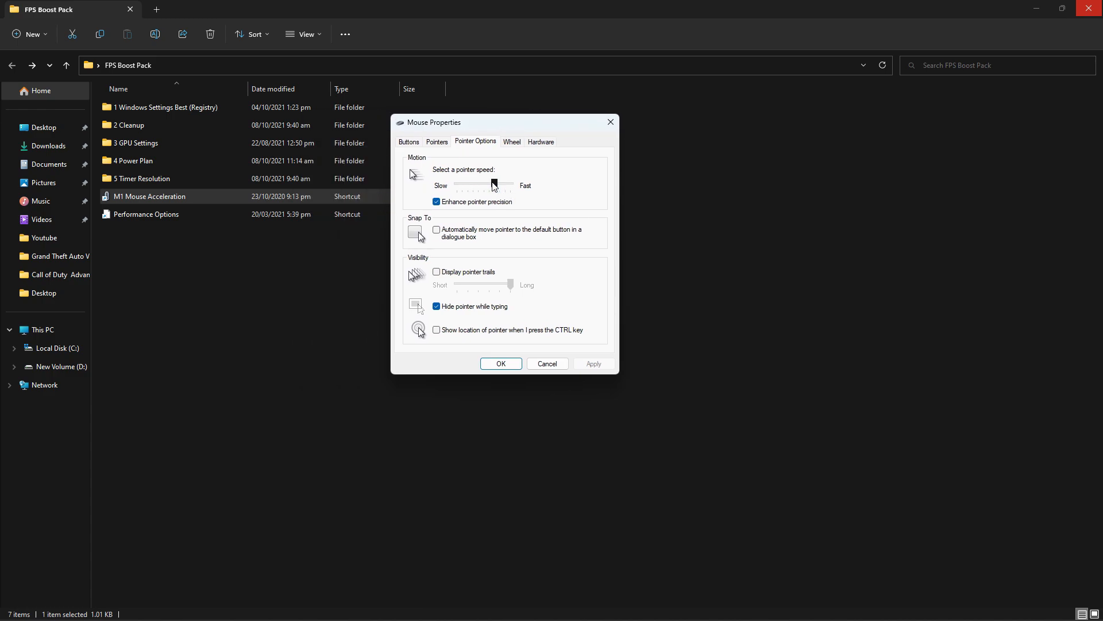
left_click_drag(514, 184, 493, 185)
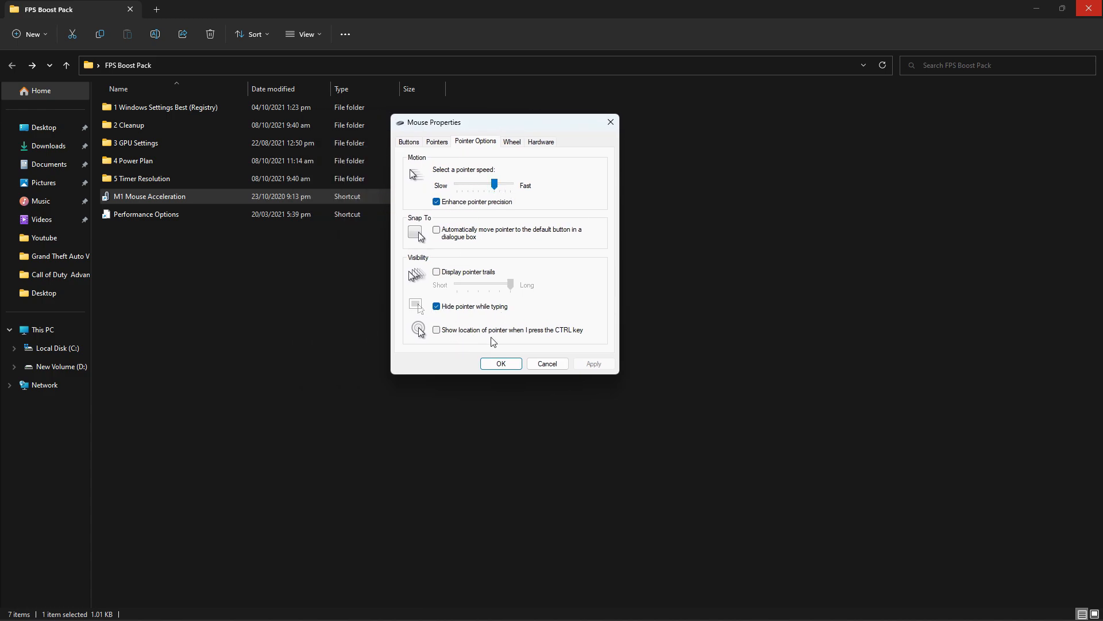